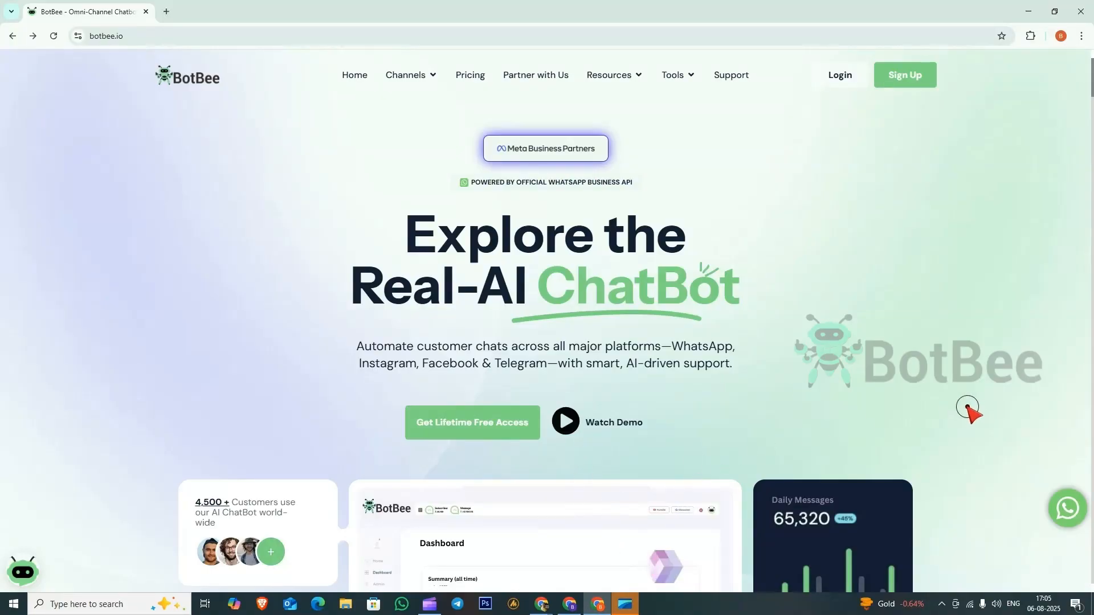
pyautogui.moveTo(939, 381)
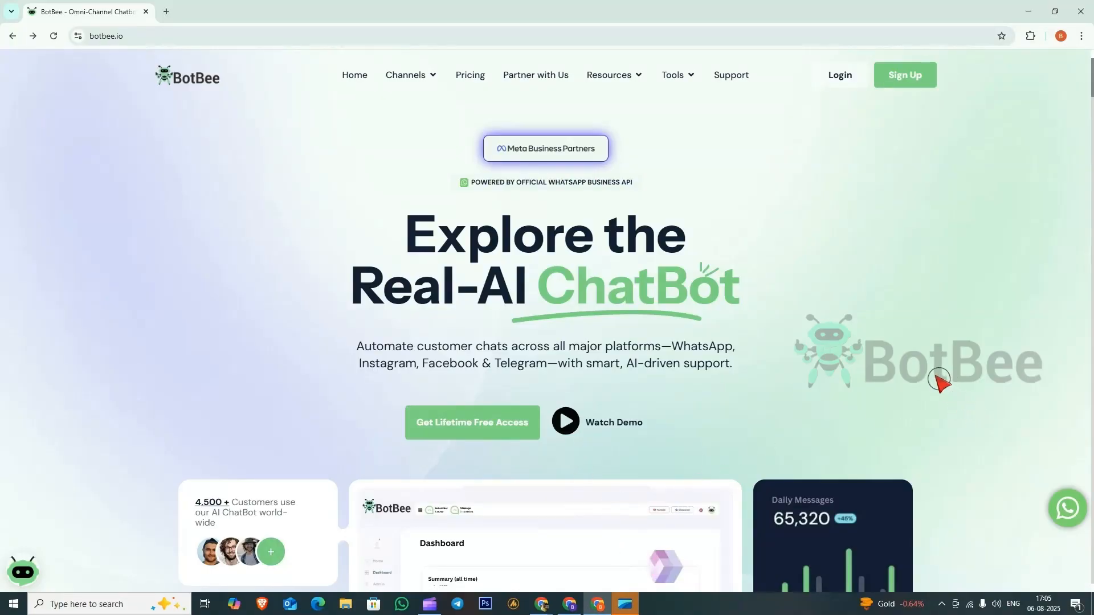
# - Log in to BotBee from the homepage to reach the account dashboard
pyautogui.click(839, 75)
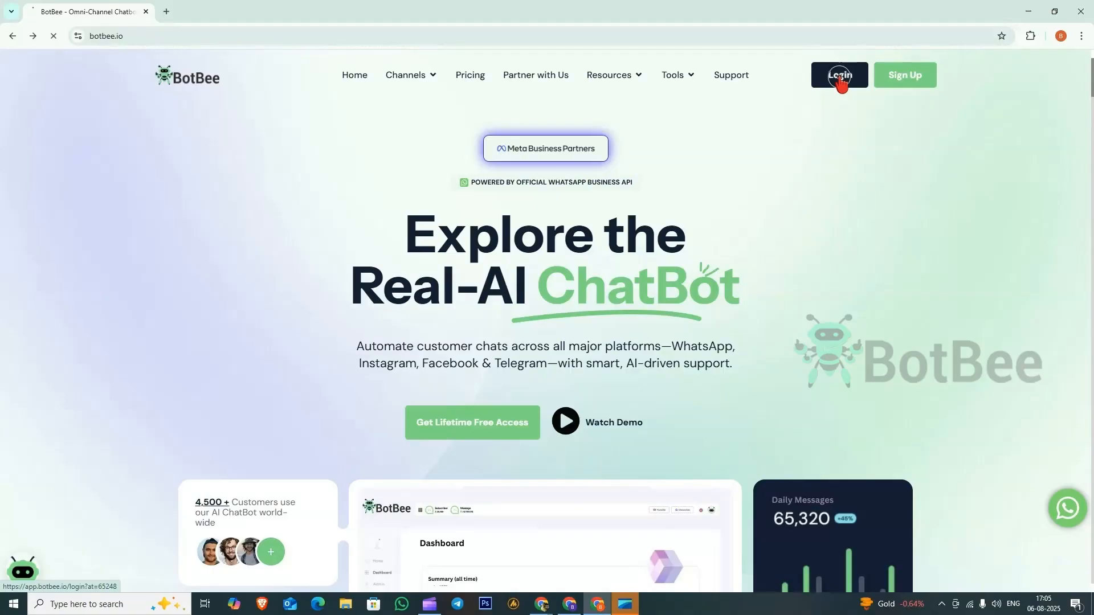
pyautogui.click(840, 74)
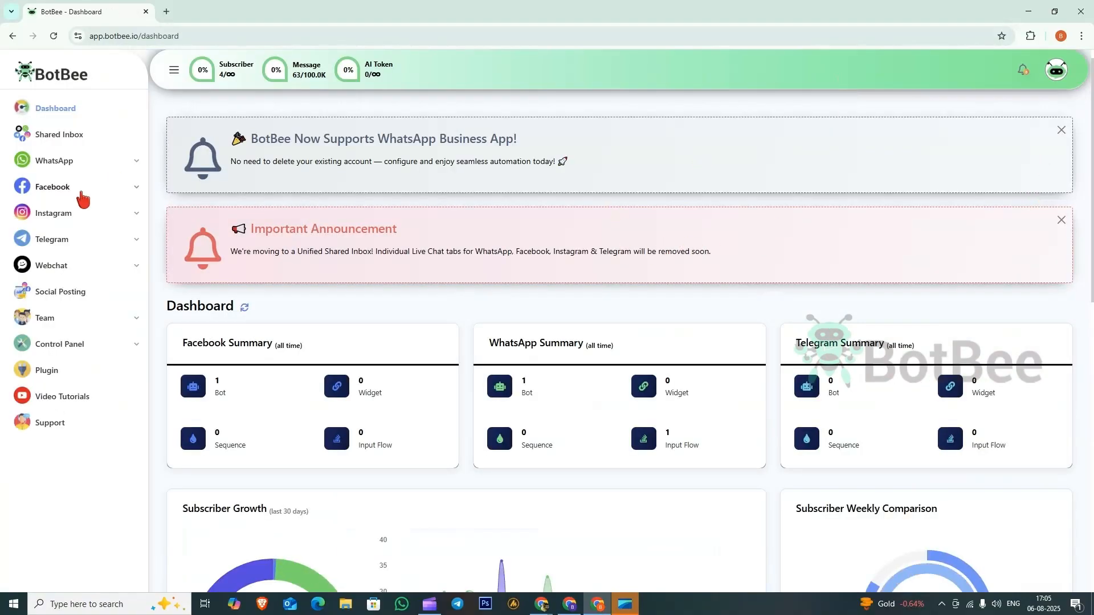
pyautogui.moveTo(59, 134)
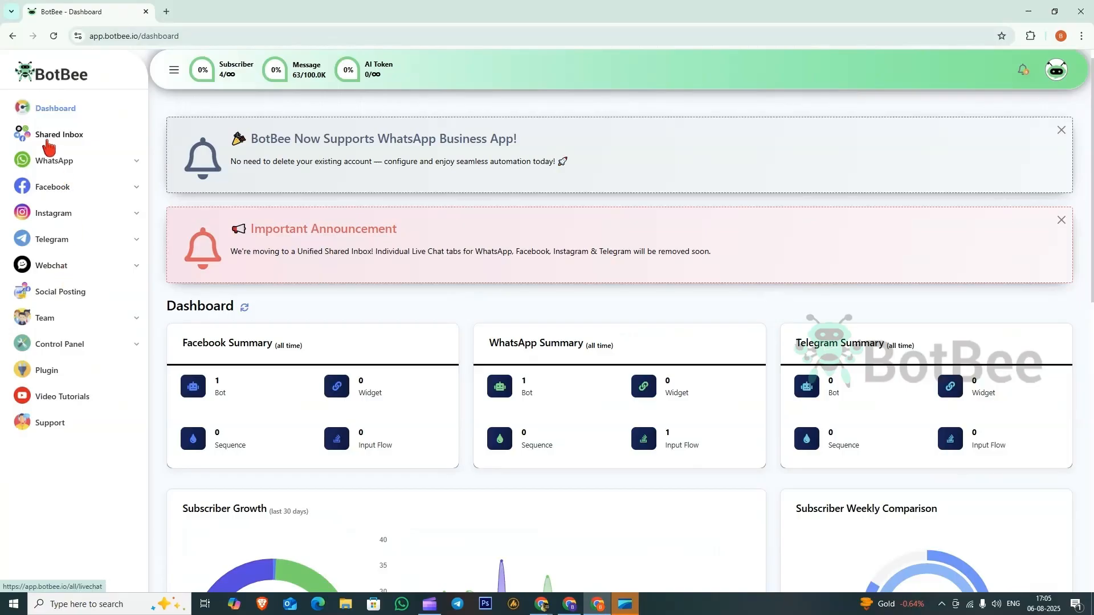
# - Open the Shared Inbox and allow browser notifications for inbox messages
pyautogui.click(59, 133)
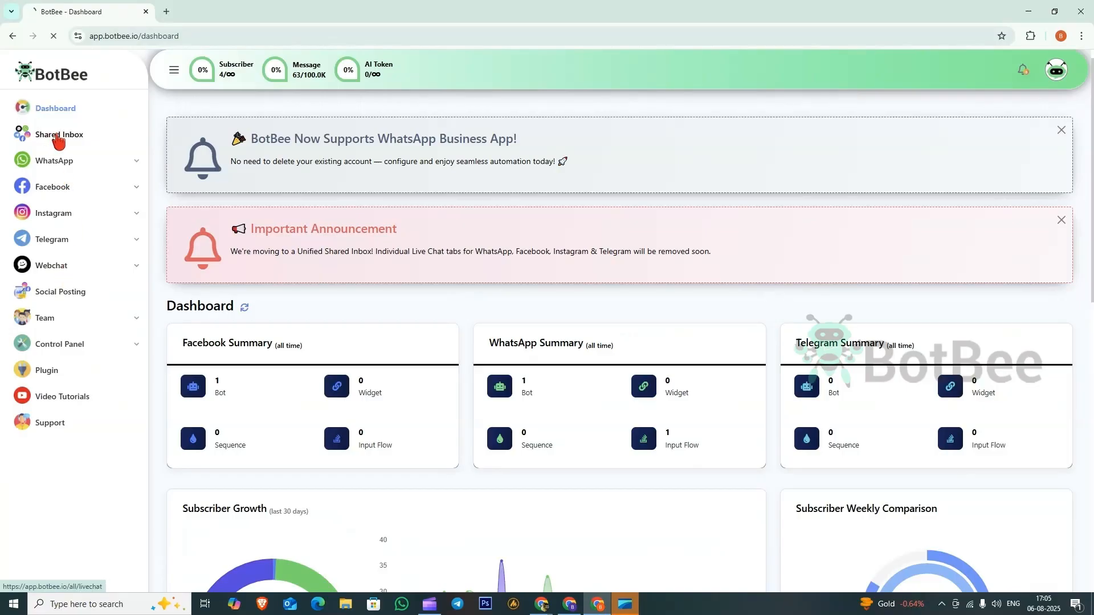
pyautogui.click(59, 134)
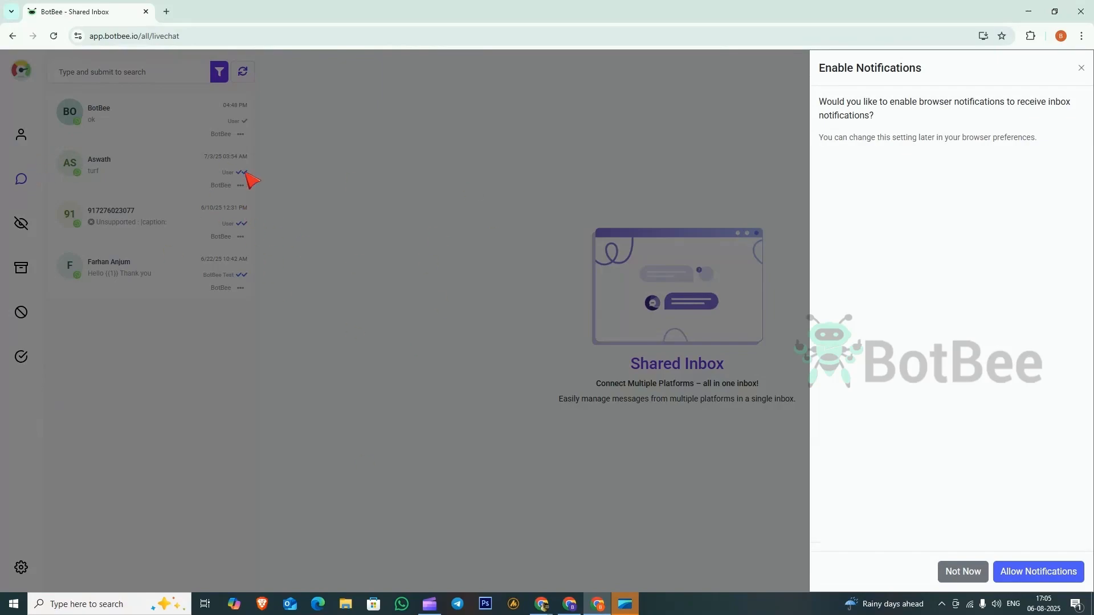
pyautogui.moveTo(808, 224)
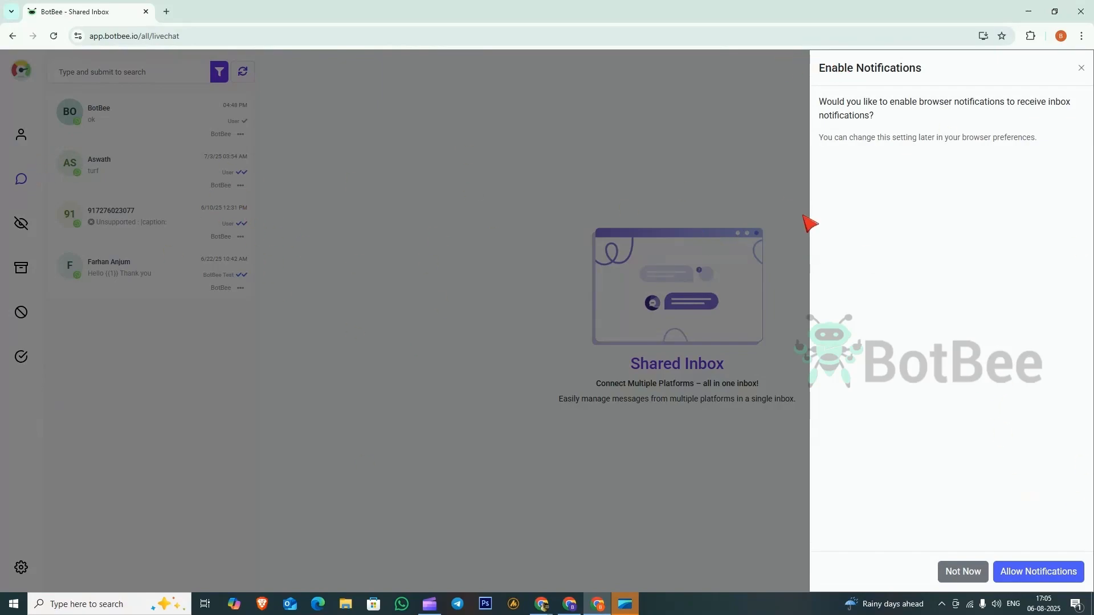
pyautogui.click(1038, 571)
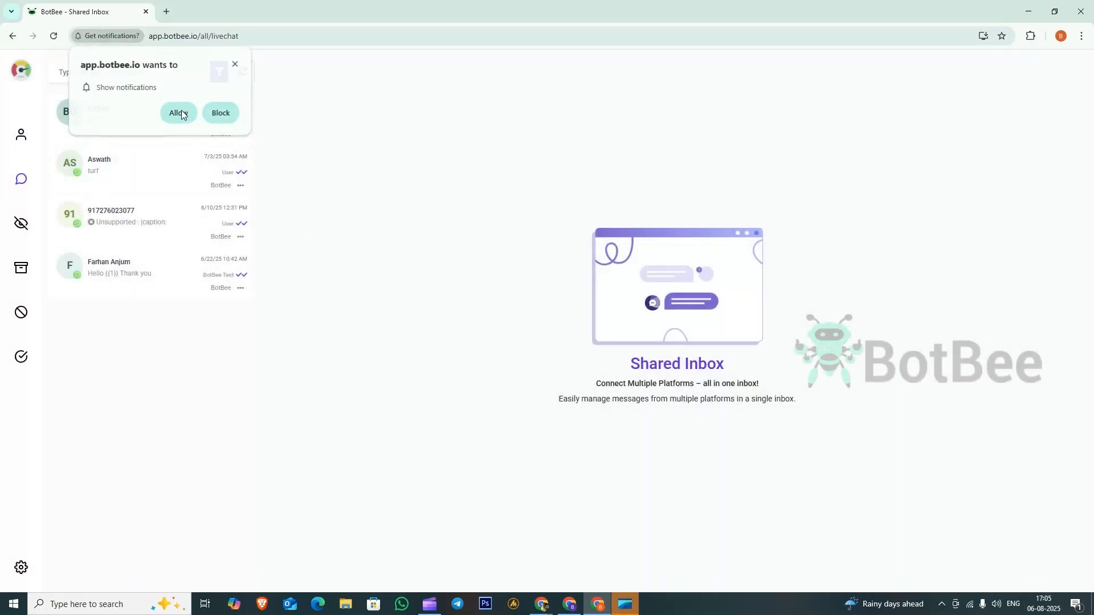
pyautogui.click(178, 113)
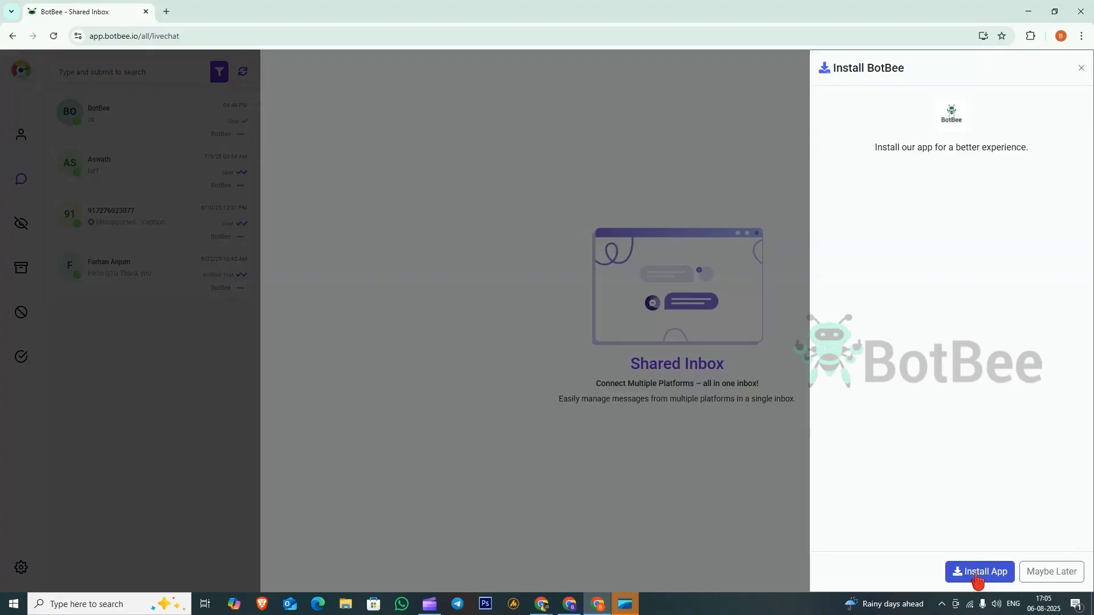
# - Install the Shared Inbox as the BotBee desktop app and pin it to the taskbar
pyautogui.click(979, 571)
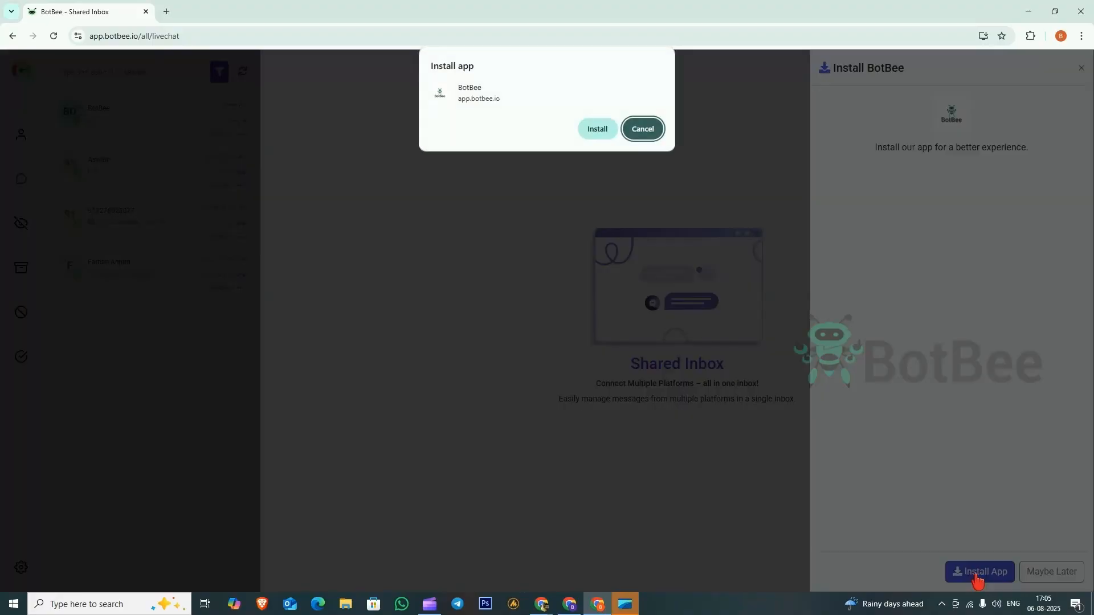
pyautogui.click(640, 128)
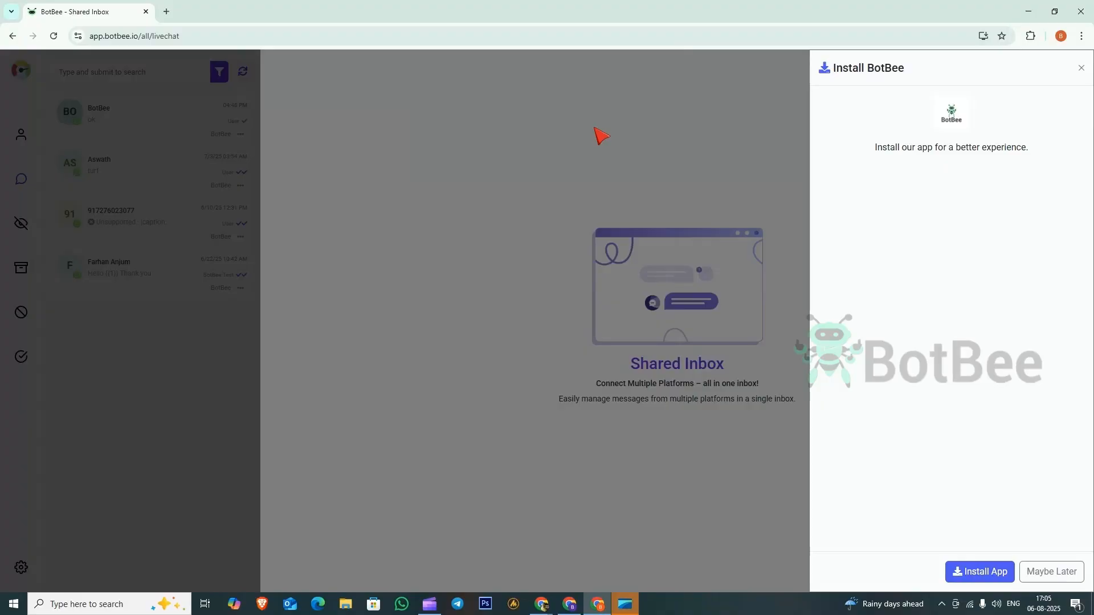
pyautogui.click(980, 572)
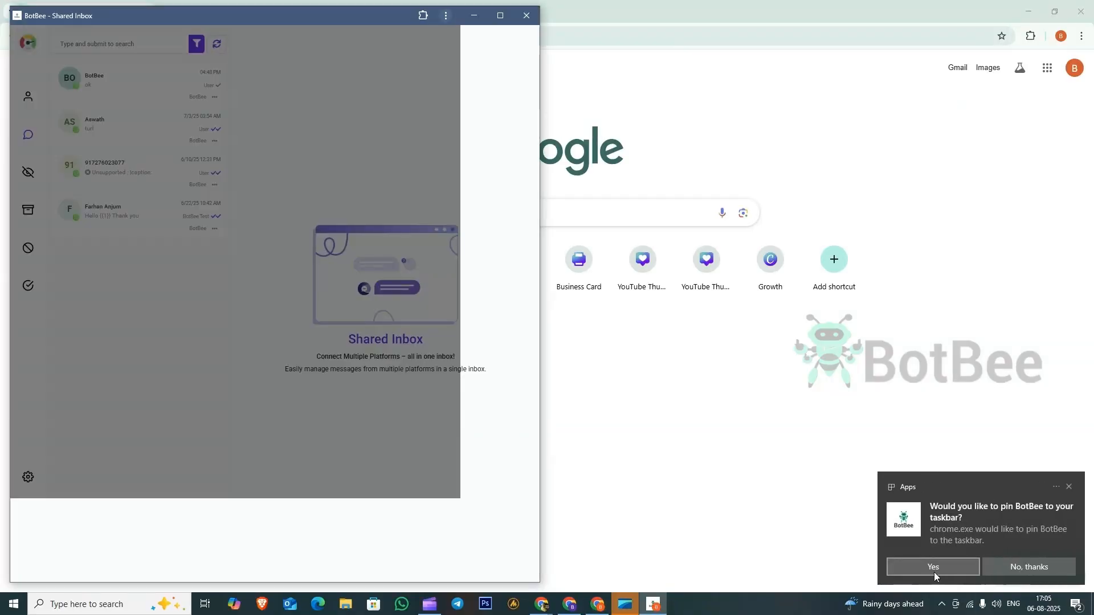
pyautogui.click(932, 566)
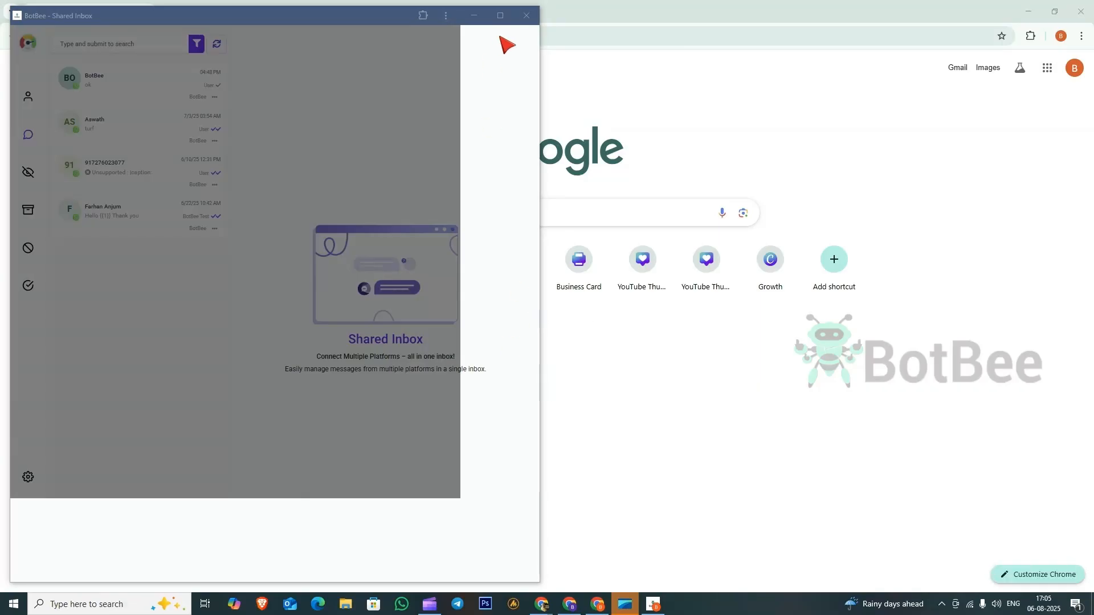
pyautogui.moveTo(572, 73)
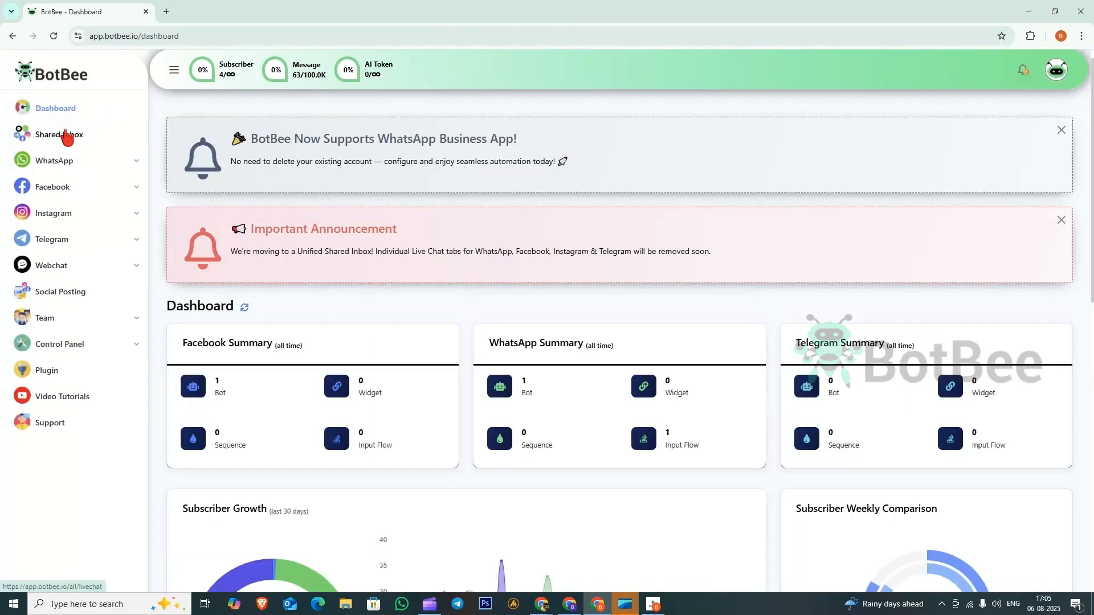
# - Reopen the Shared Inbox in the browser and close the standalone BotBee app window
pyautogui.click(59, 134)
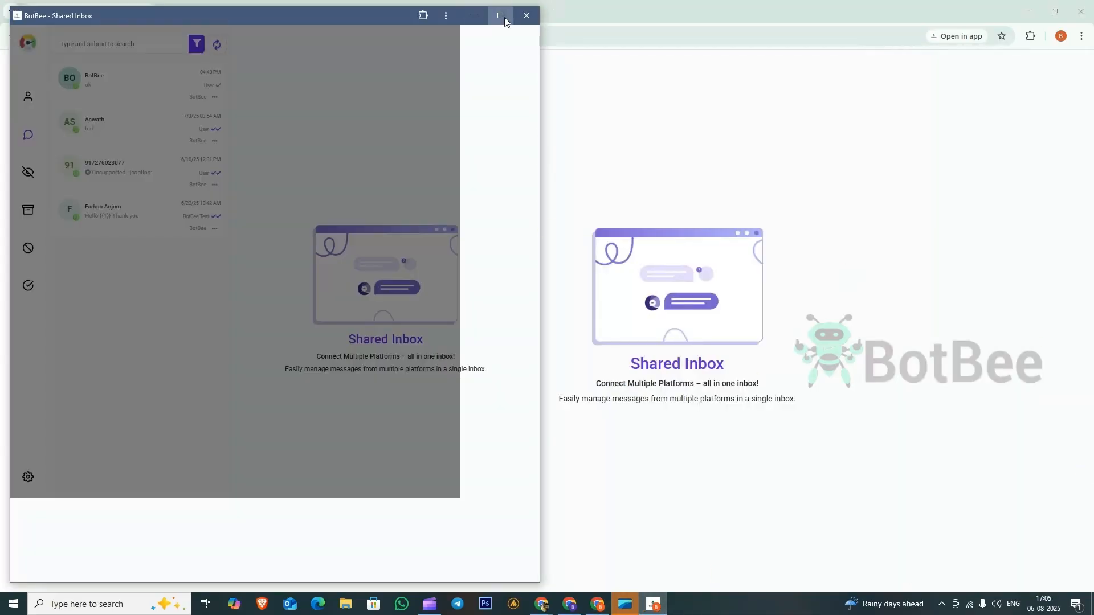
pyautogui.click(500, 15)
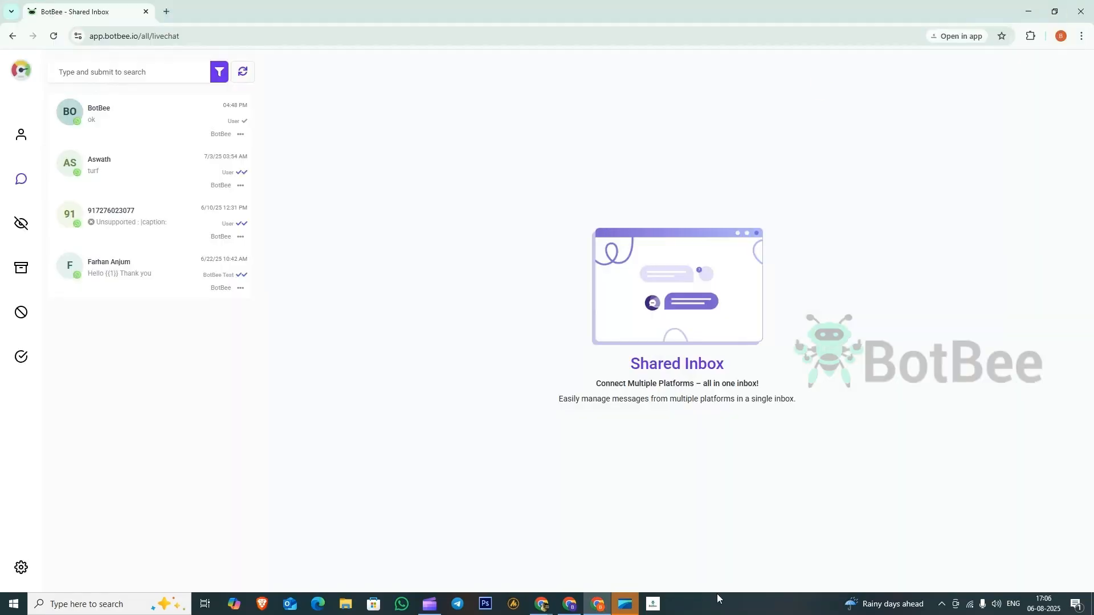
# - Launch the pinned BotBee app, then return to the browser's Shared Inbox
pyautogui.click(652, 604)
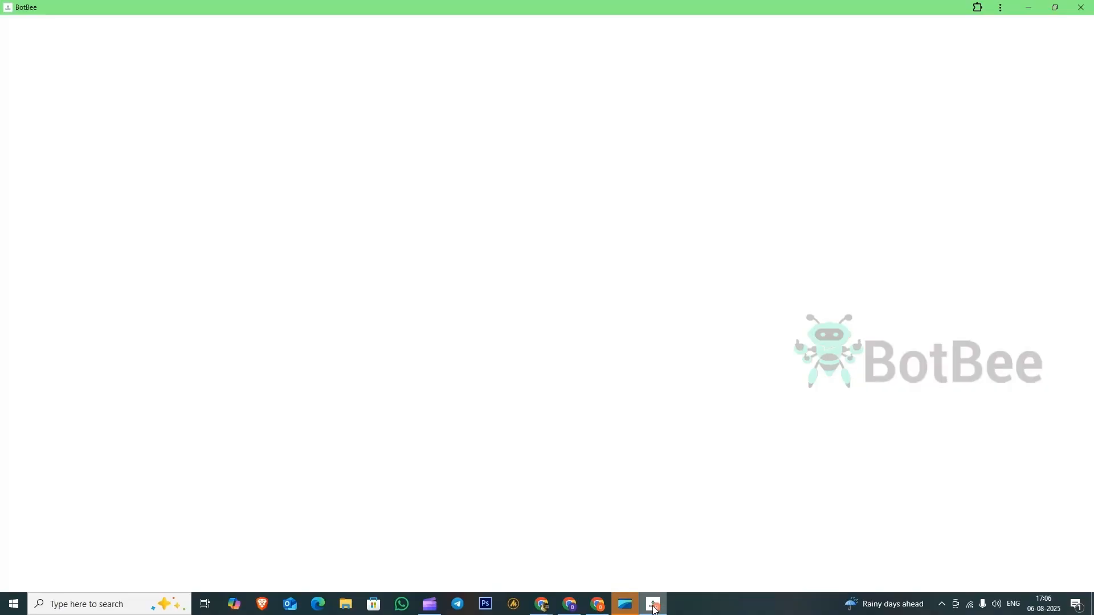
pyautogui.click(652, 603)
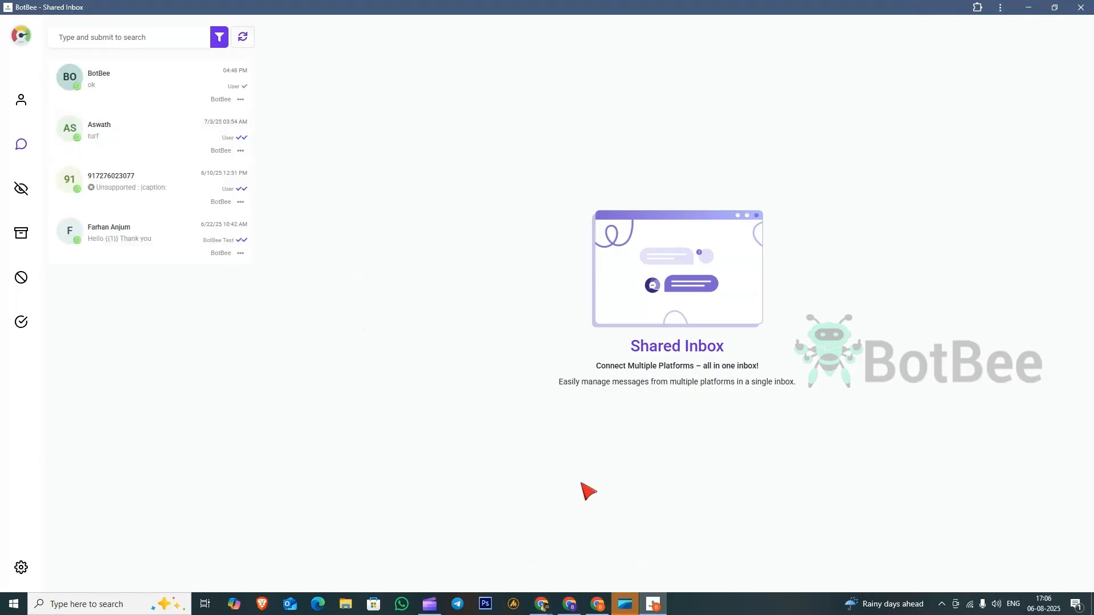
pyautogui.moveTo(448, 481)
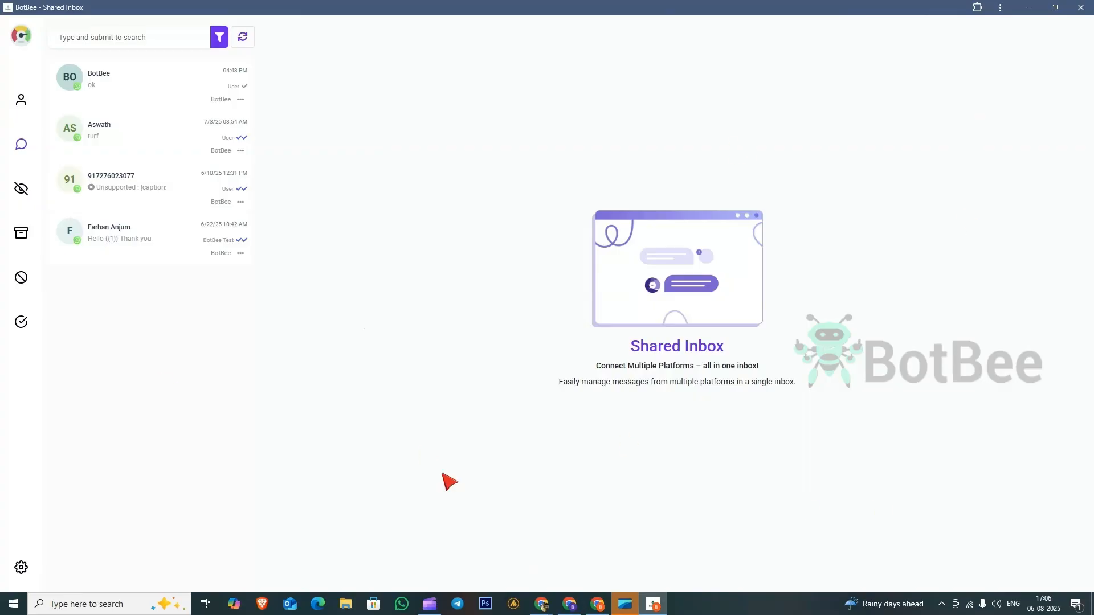
pyautogui.moveTo(166, 420)
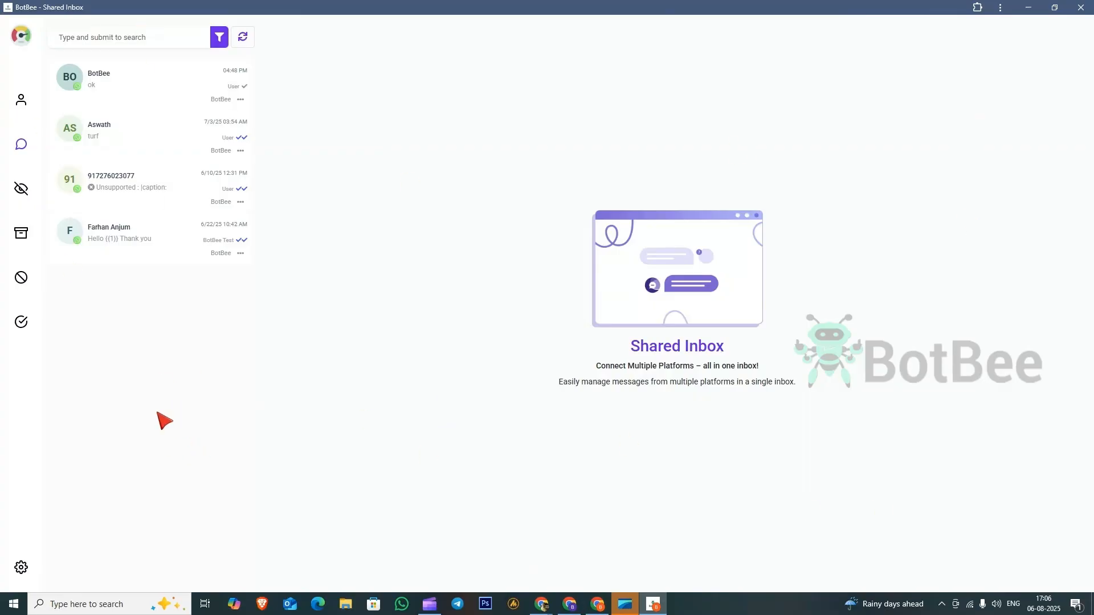
pyautogui.moveTo(158, 404)
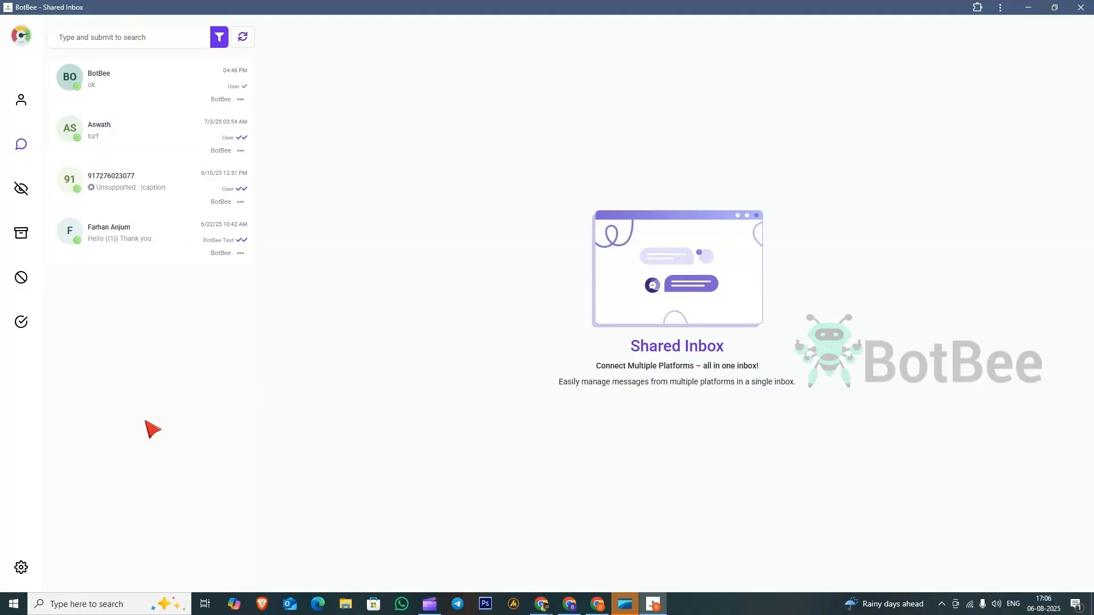
pyautogui.click(597, 604)
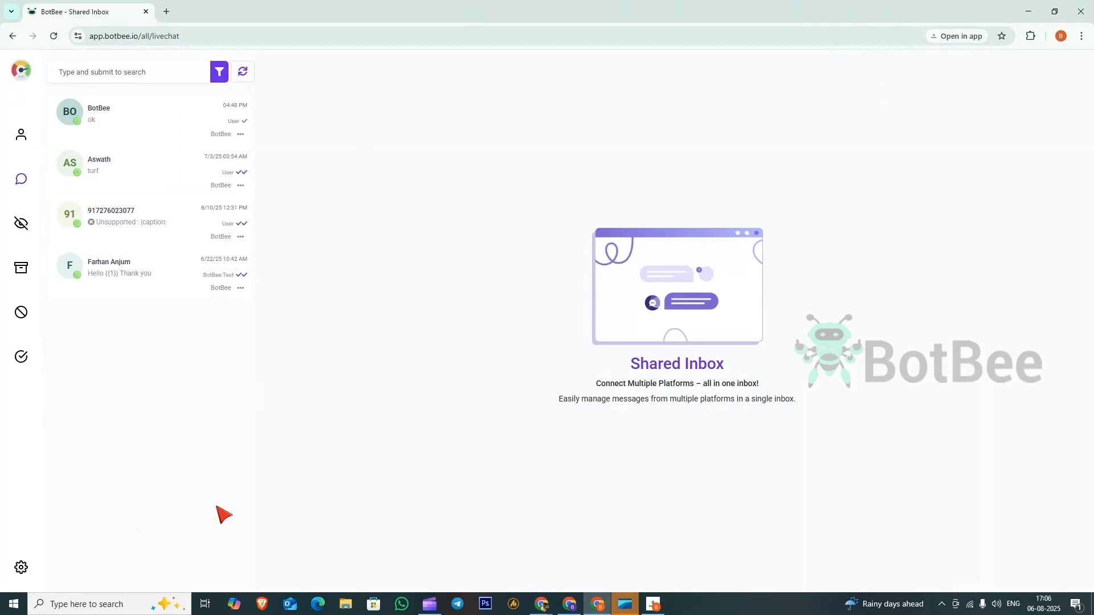
# - Choose Install App from the inbox settings menu and start installation from the side panel
pyautogui.click(20, 567)
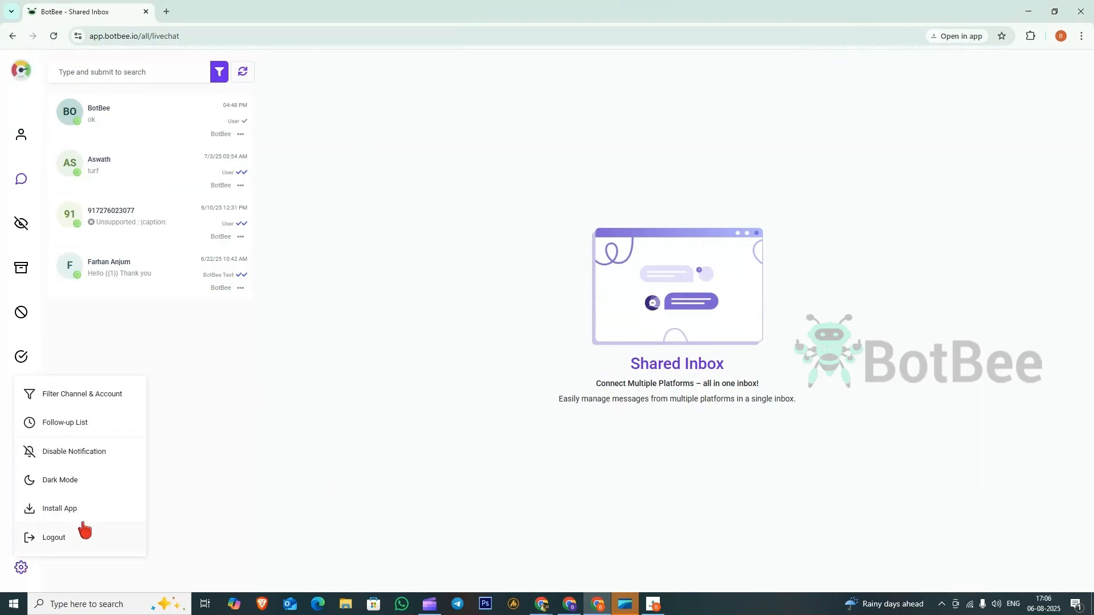
pyautogui.moveTo(74, 510)
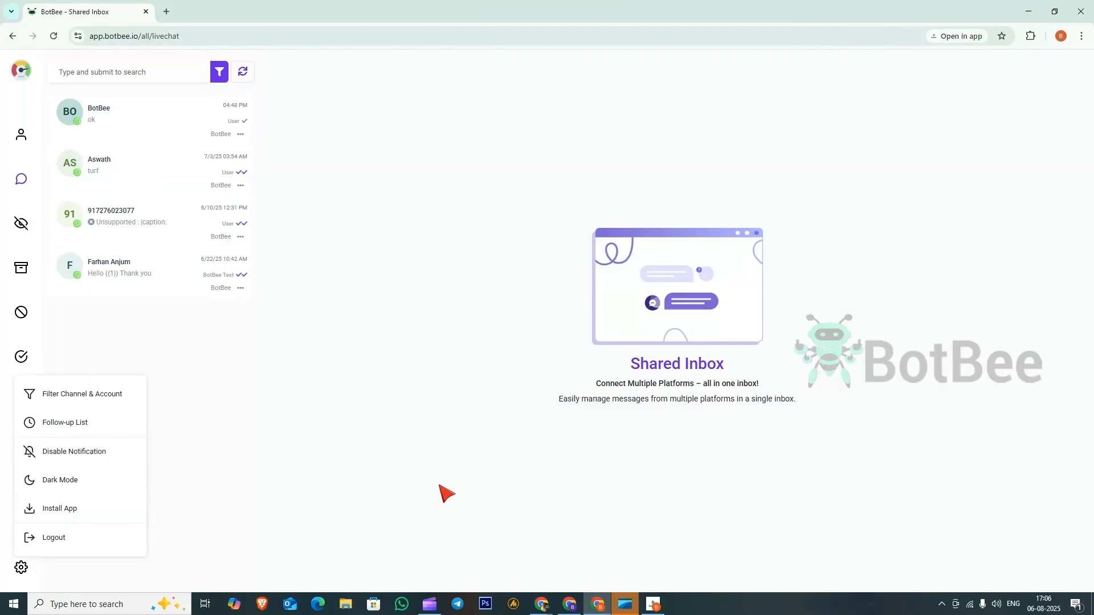
pyautogui.moveTo(54, 537)
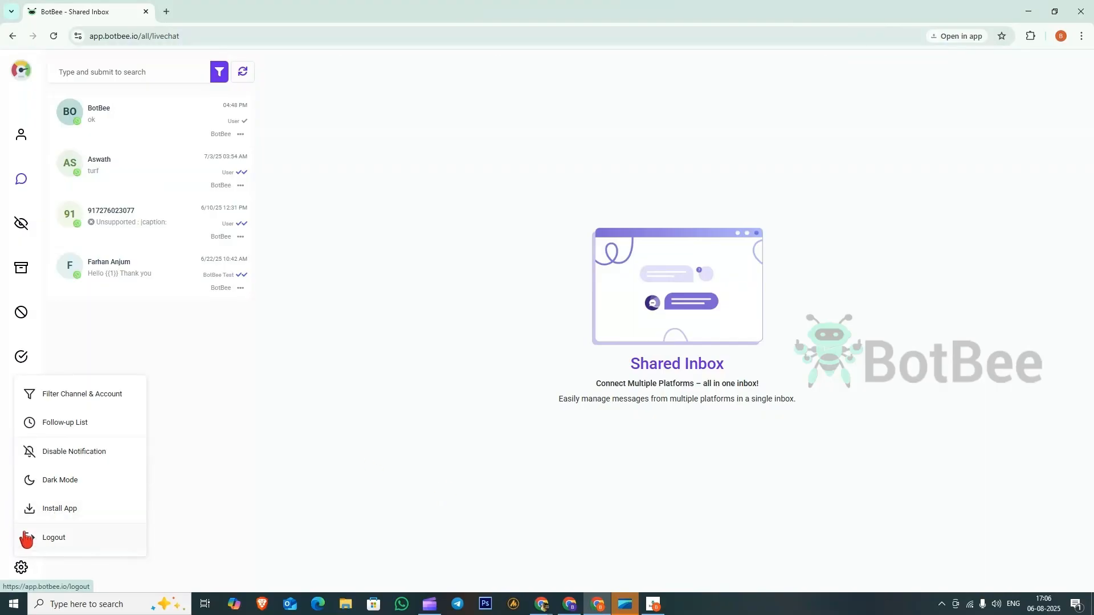
pyautogui.click(60, 508)
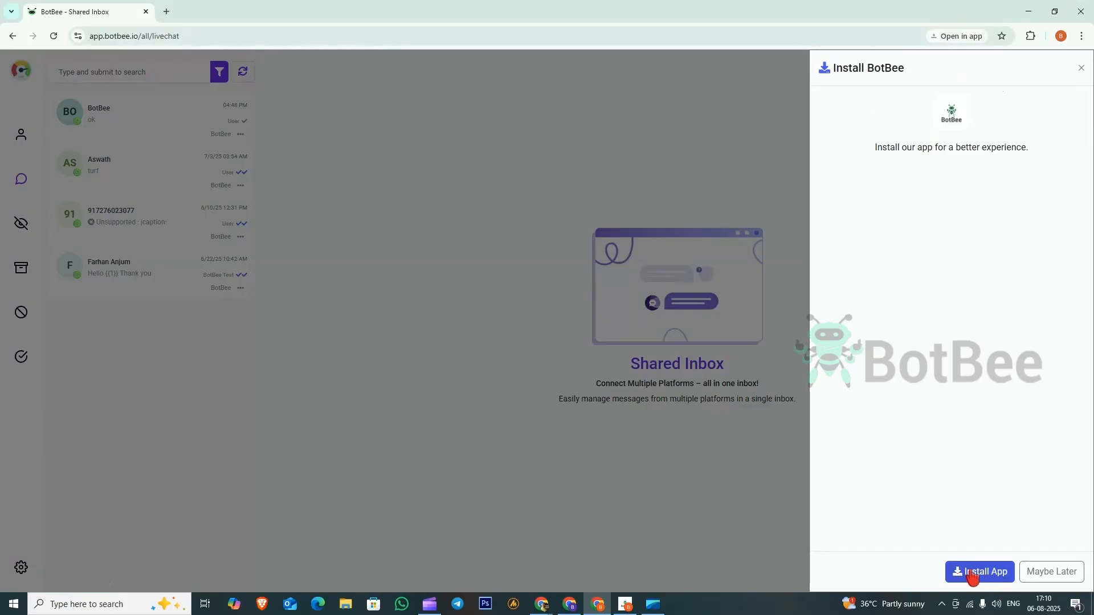
pyautogui.click(980, 571)
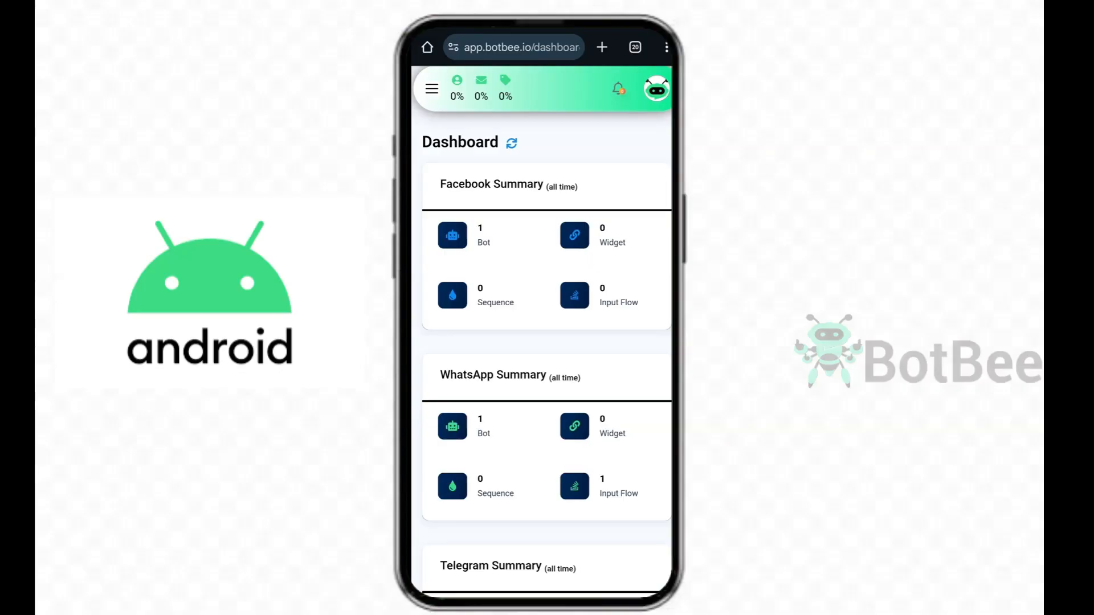
# - On Android, open the Shared Inbox and allow notifications for inbox messages
pyautogui.click(432, 89)
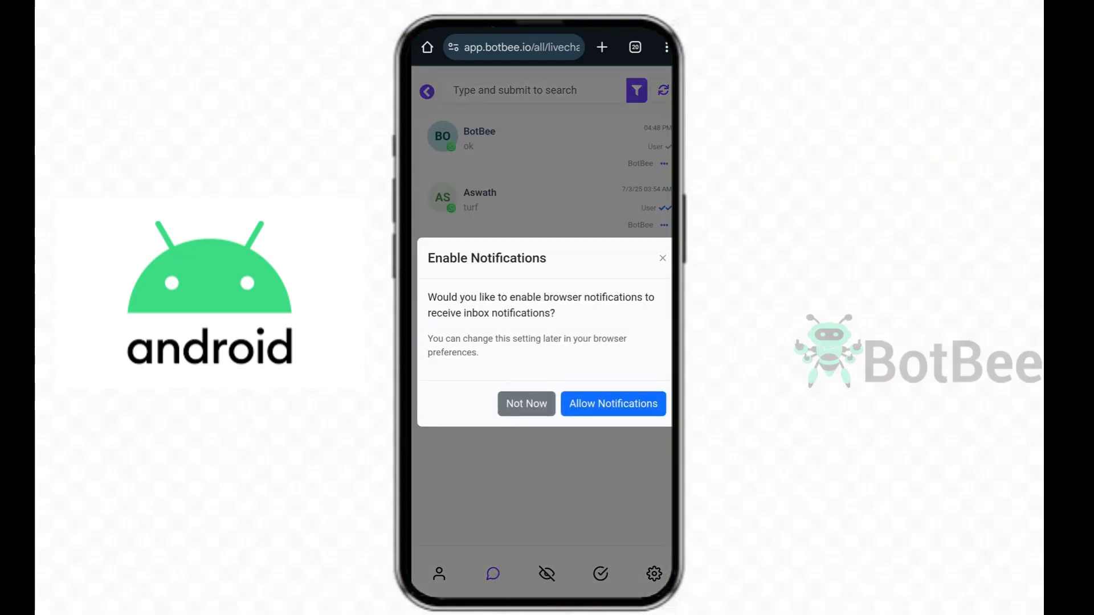
pyautogui.click(612, 403)
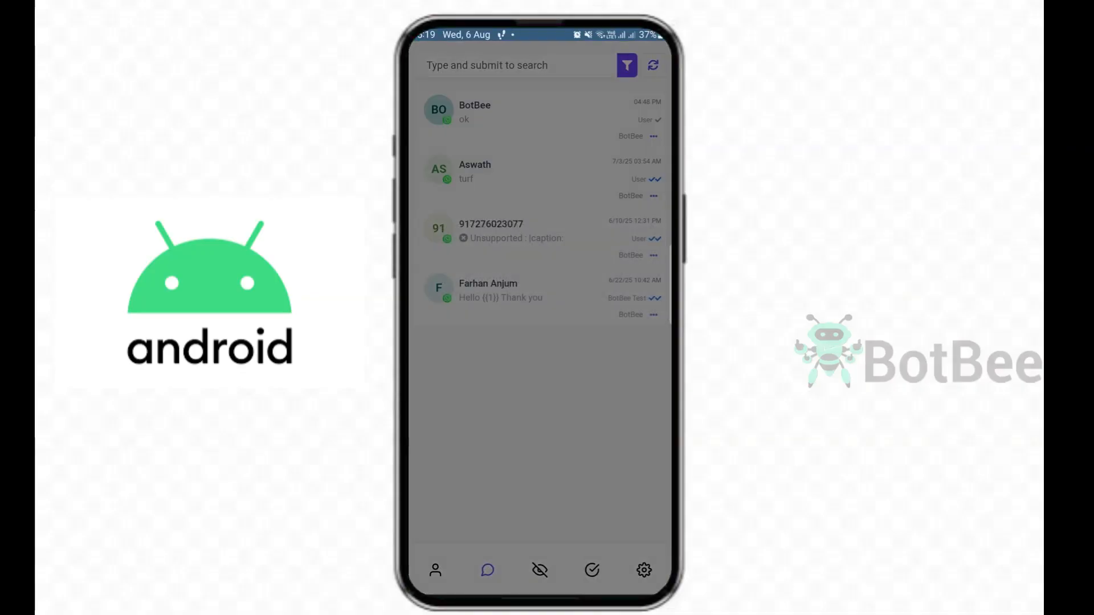
# - On Android, send the reply 'hi' in the BotBee conversation and go back
pyautogui.click(653, 65)
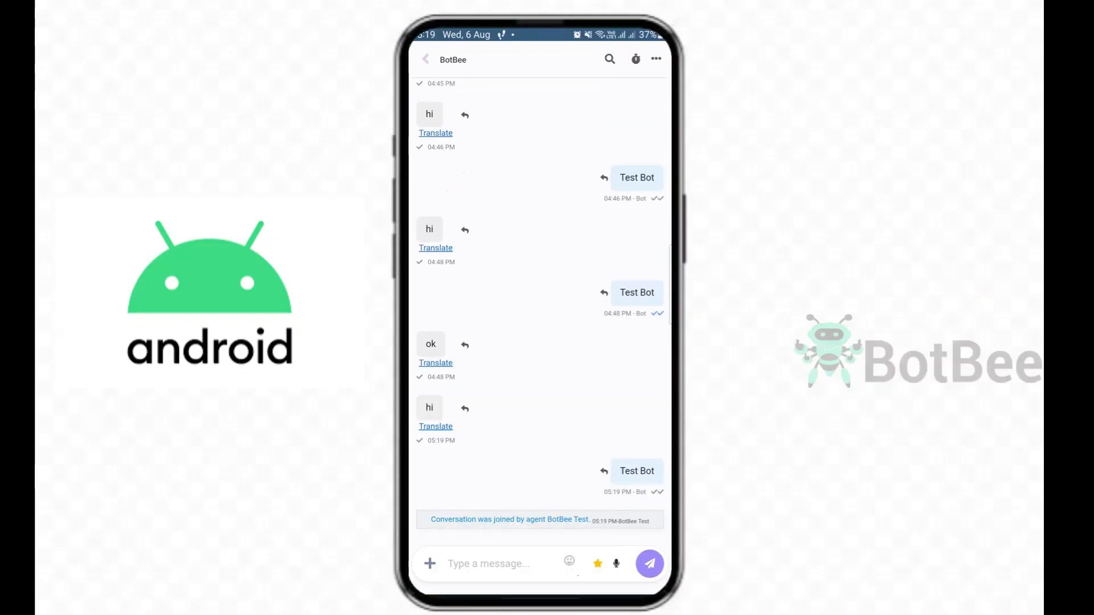
pyautogui.click(649, 564)
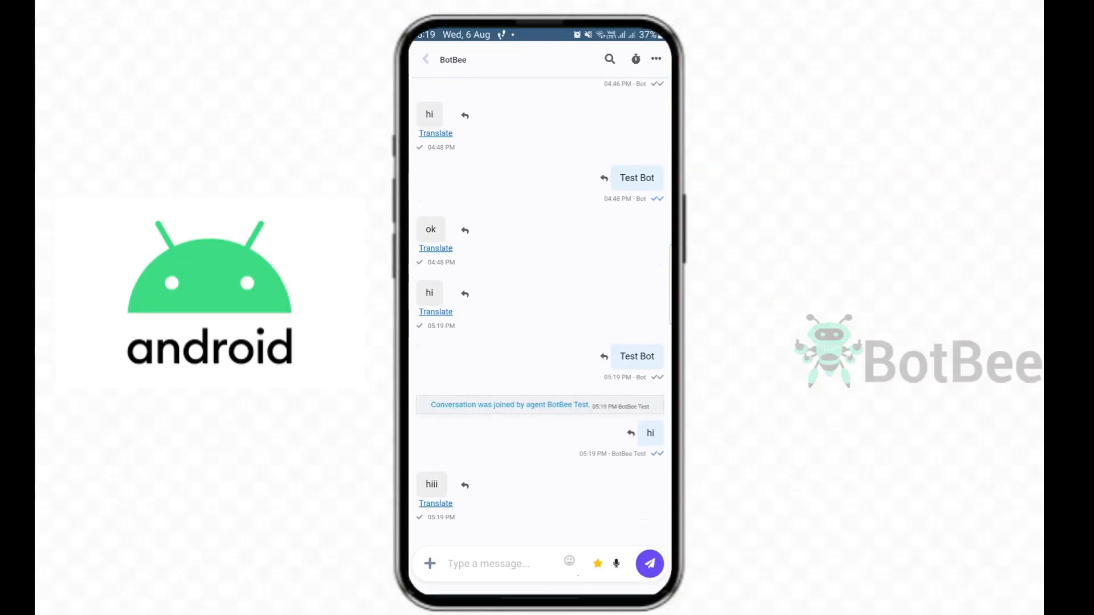
pyautogui.click(425, 59)
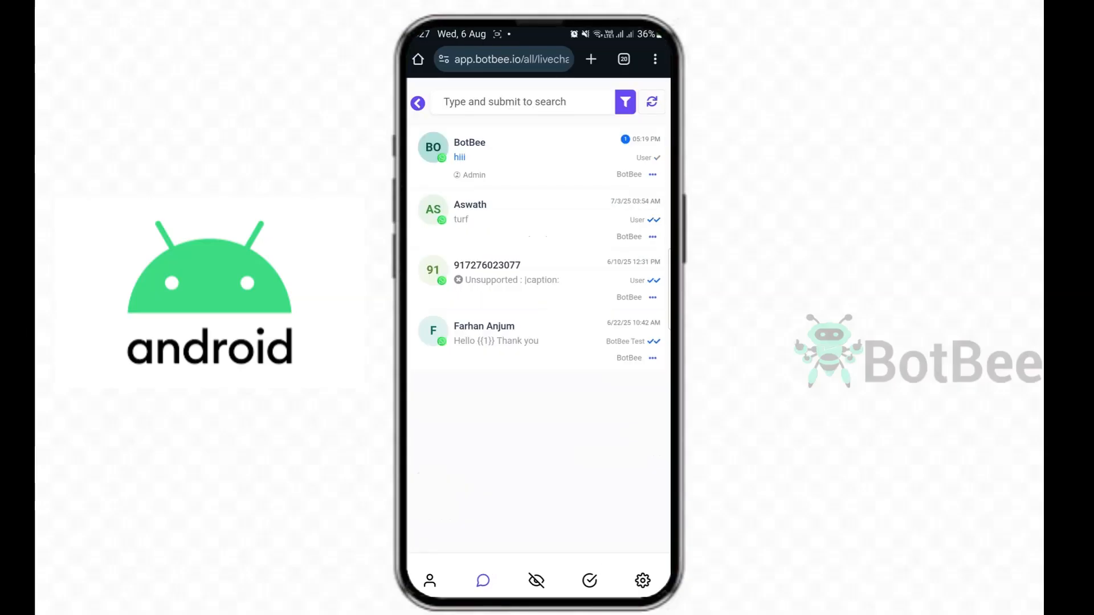
# - Tap the BotBee chat showing the unread 'hiii' message in the Android inbox
pyautogui.click(655, 59)
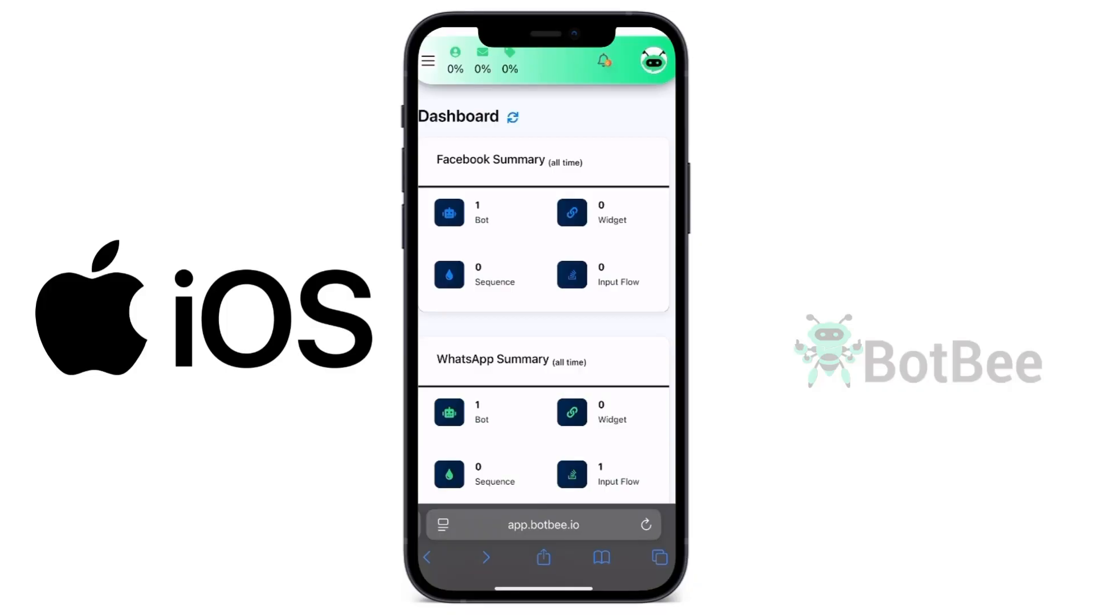
# - On iOS Safari, switch from the Dashboard to the Shared Inbox via the navigation menu
pyautogui.click(429, 61)
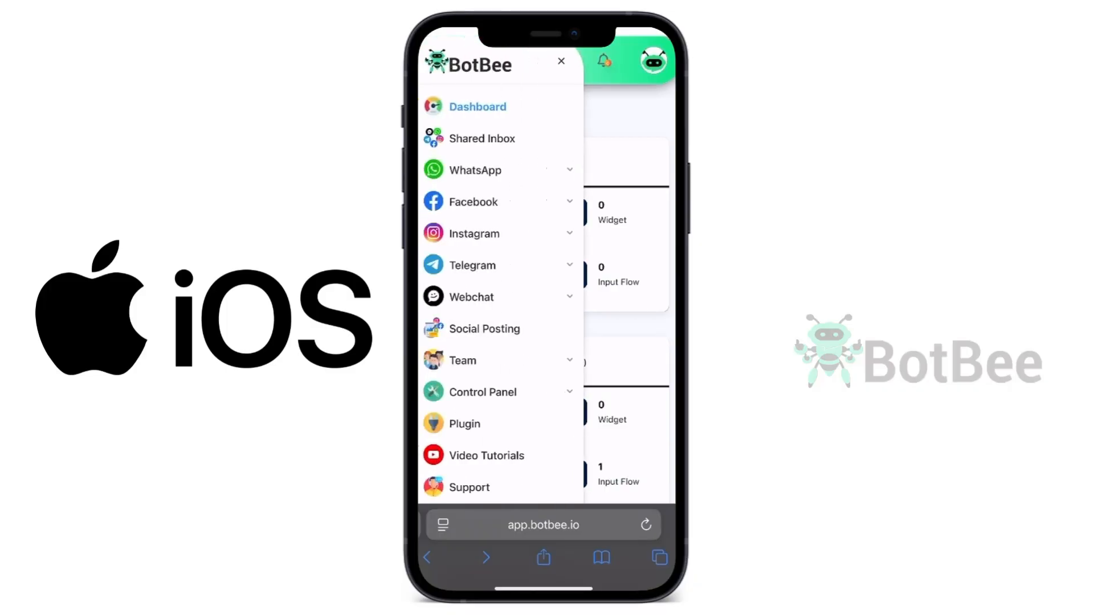
pyautogui.click(481, 138)
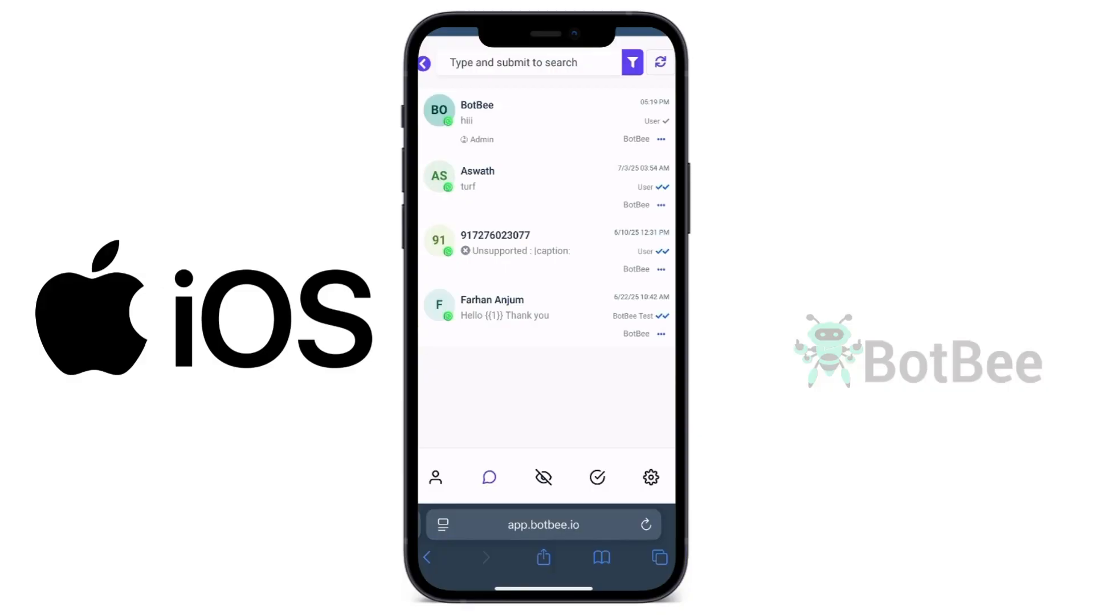
# - Add the Shared Inbox page to the iPhone home screen as a shortcut named BotBee
pyautogui.click(543, 557)
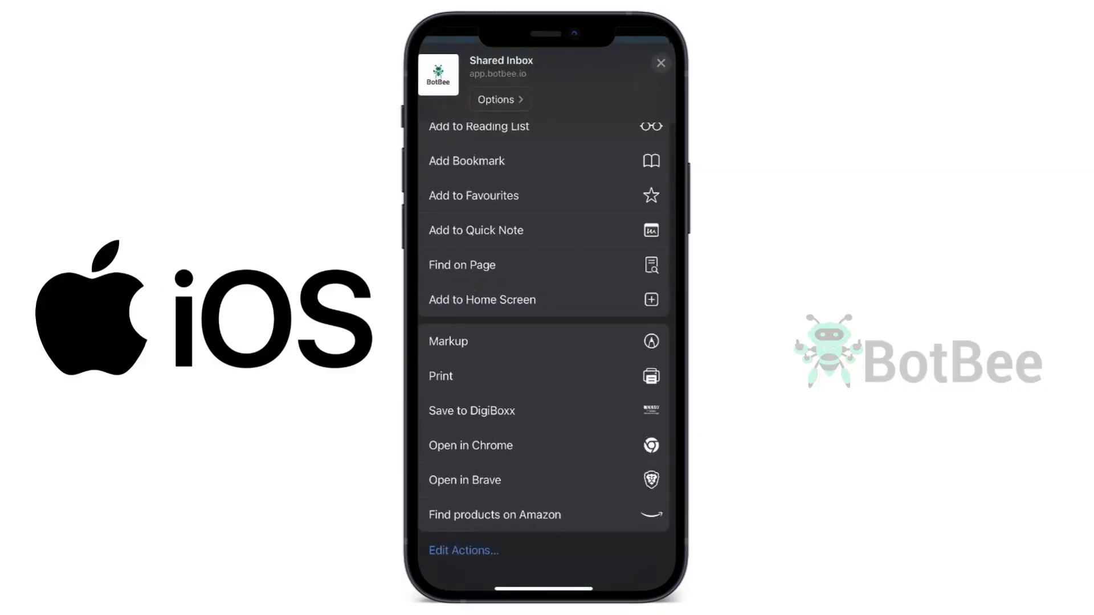
pyautogui.click(481, 299)
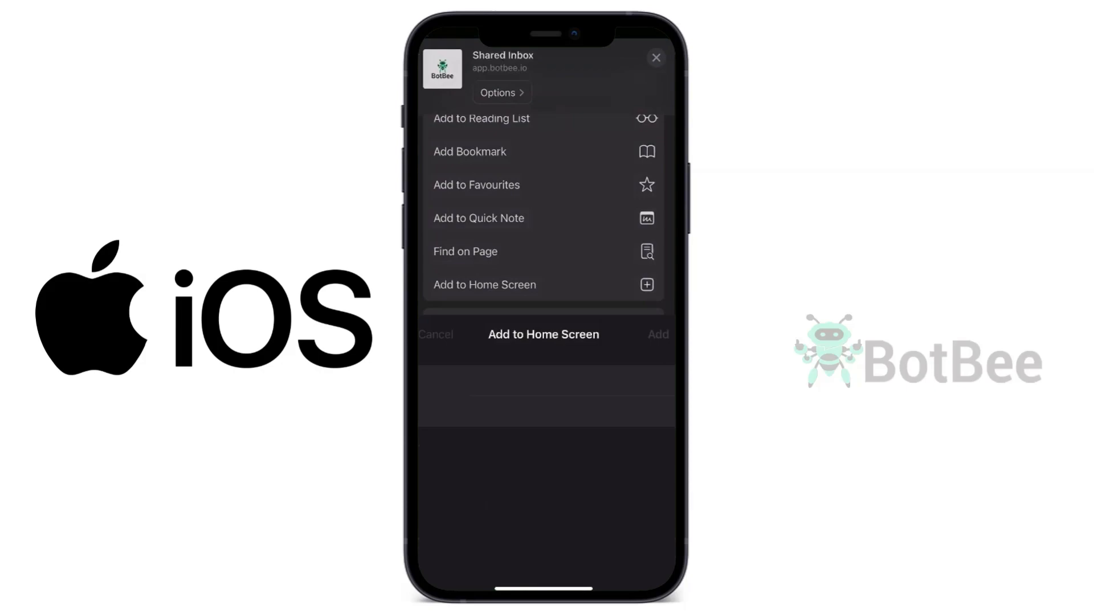
pyautogui.click(483, 284)
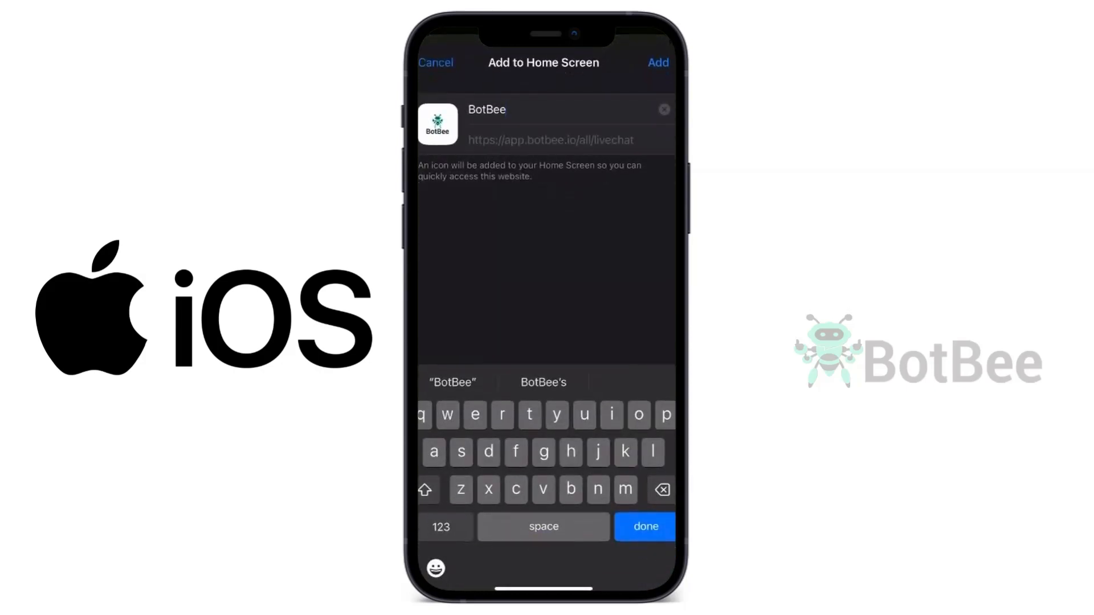
pyautogui.click(656, 62)
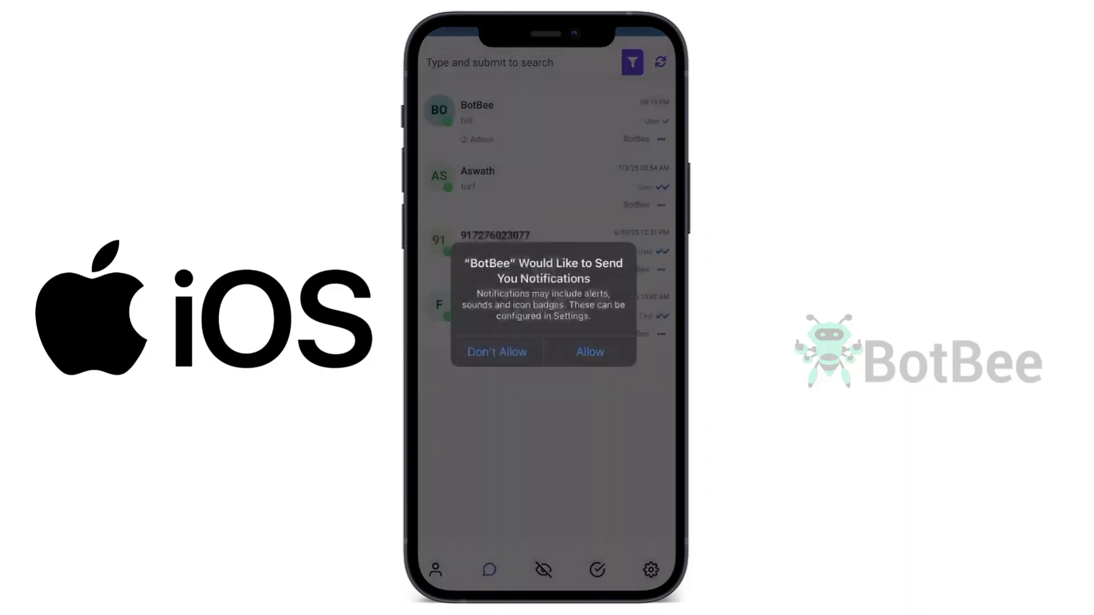
# - Allow BotBee notifications, then launch the BotBee home-screen icon to reach the Shared Inbox
pyautogui.click(589, 352)
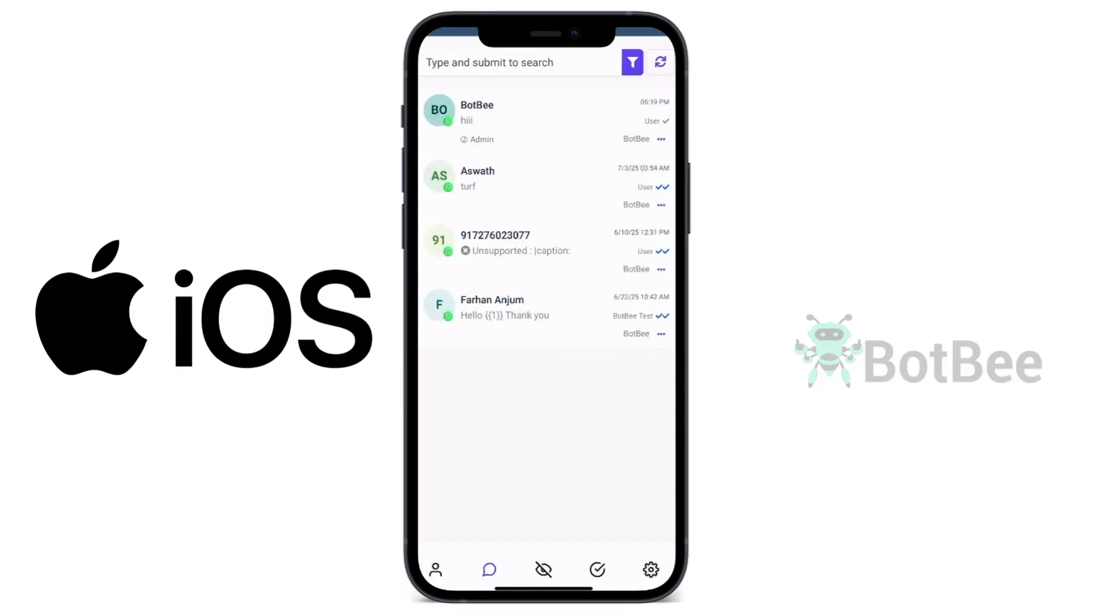
pyautogui.click(659, 62)
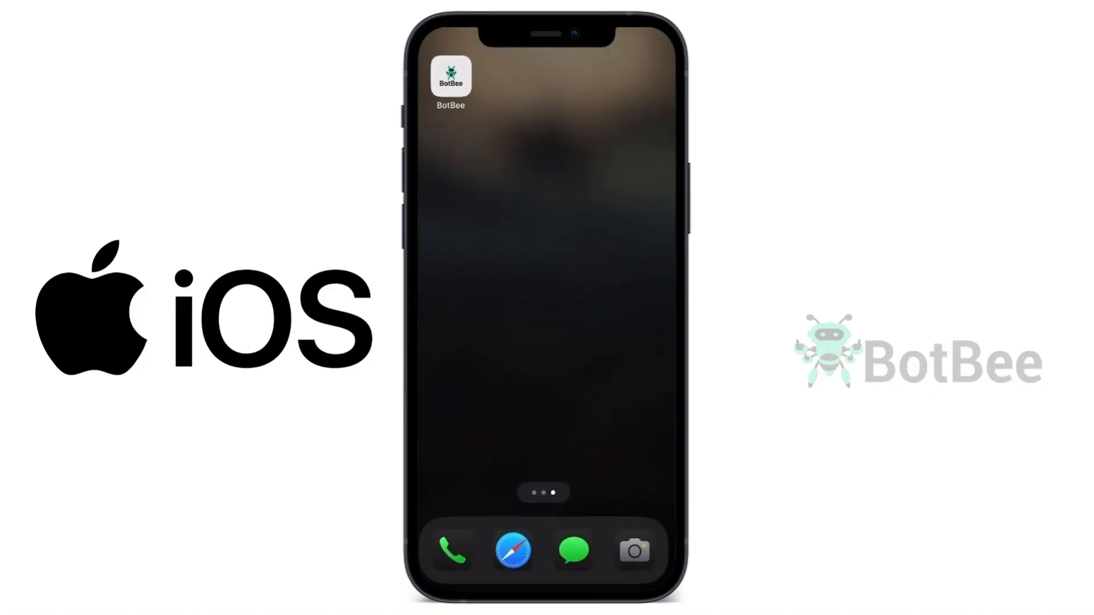
pyautogui.click(450, 77)
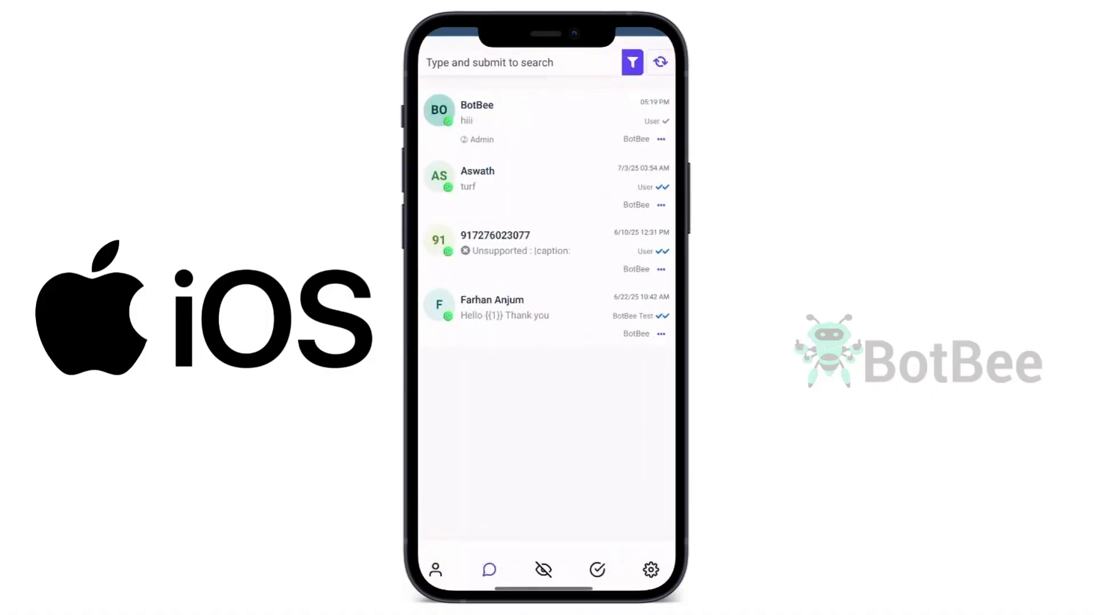
pyautogui.click(659, 62)
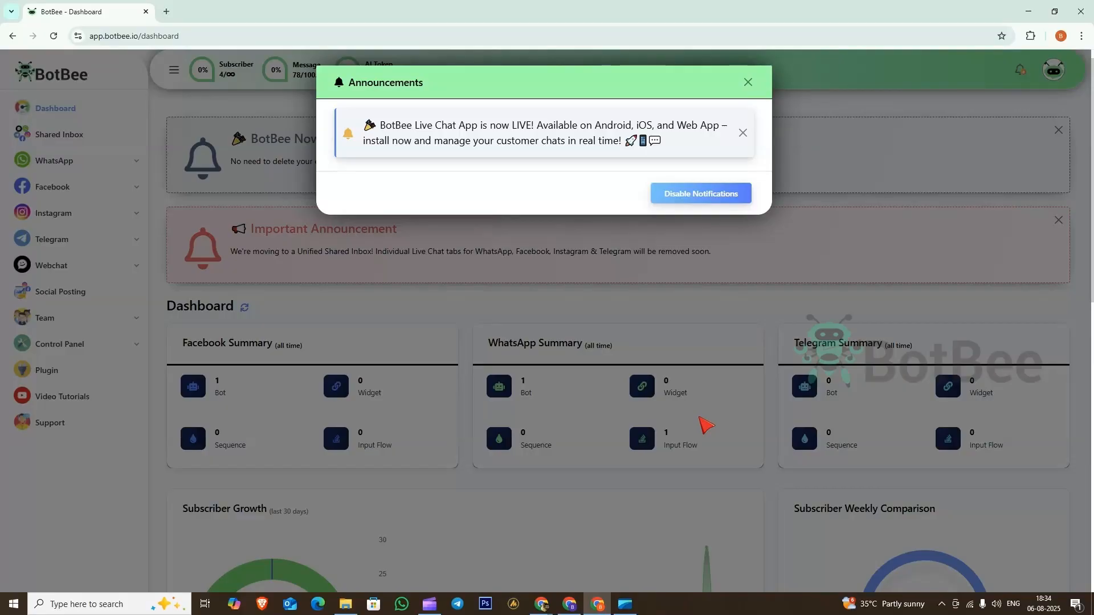
pyautogui.moveTo(714, 23)
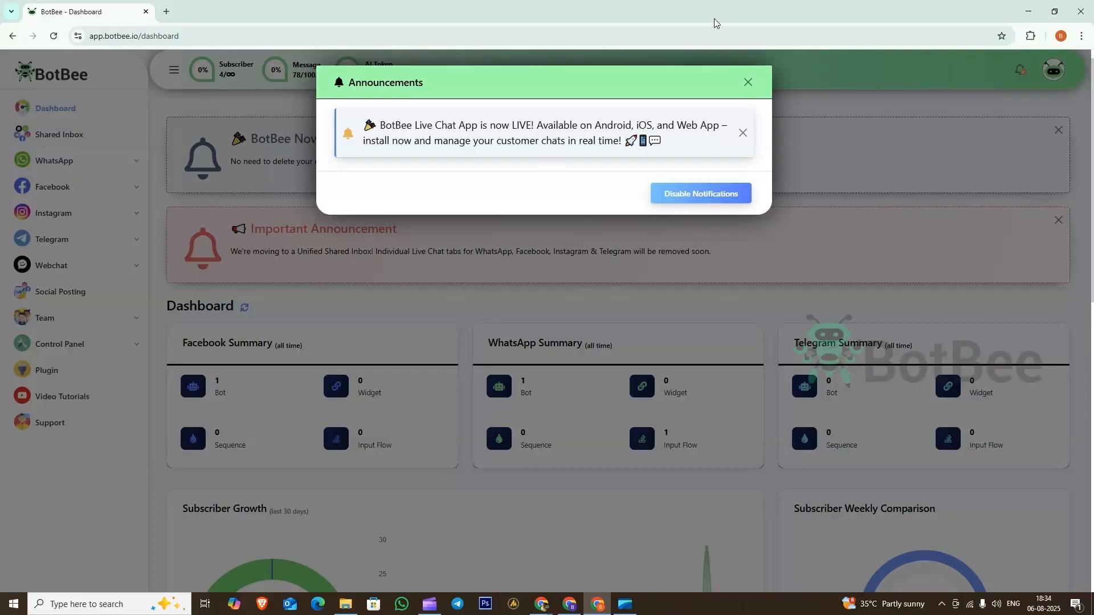